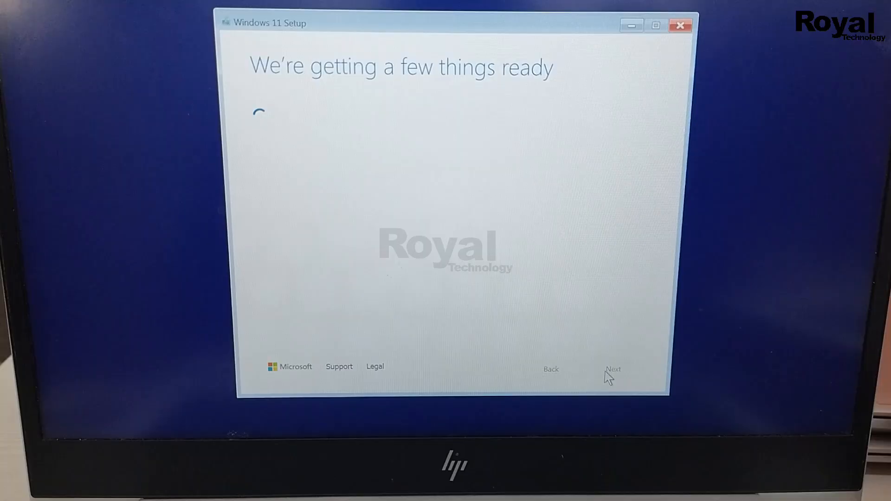
Interrupt the reboot so the HP UEFI Startup Menu appears instead of Windows loading
key(F12)
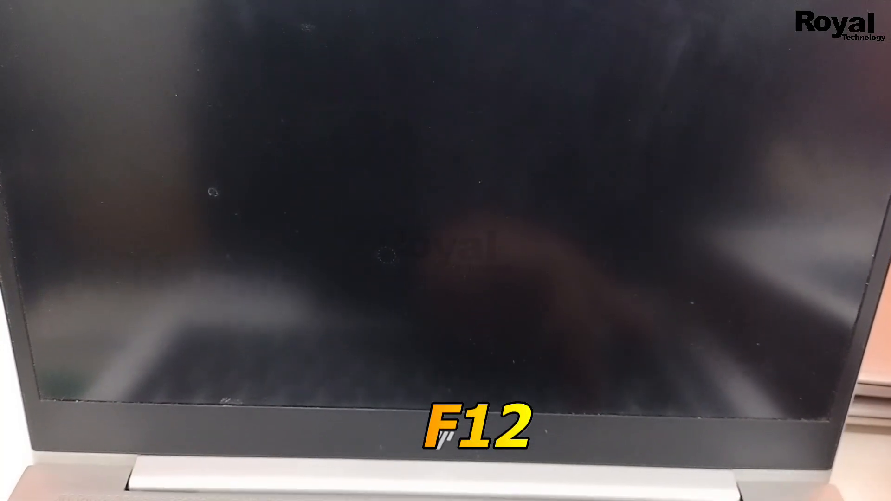
key(F12)
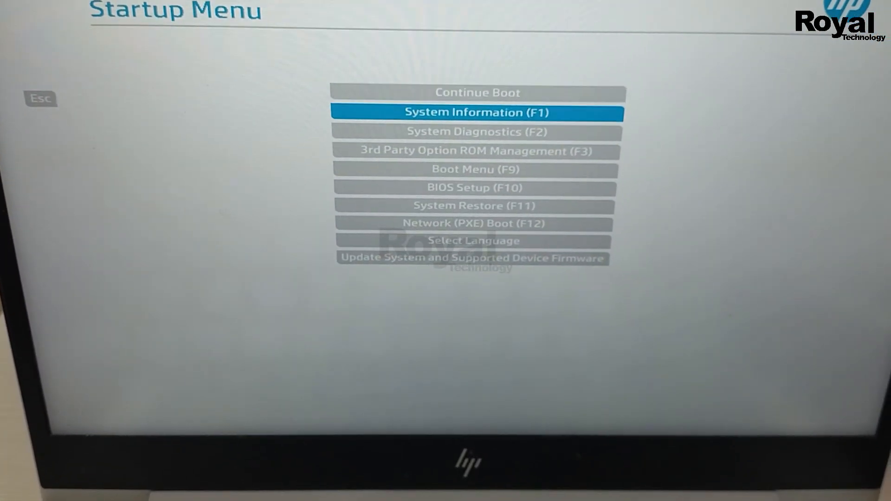
Highlight the Boot Menu (F9) entry in the Startup Menu to pick a boot device
key(down)
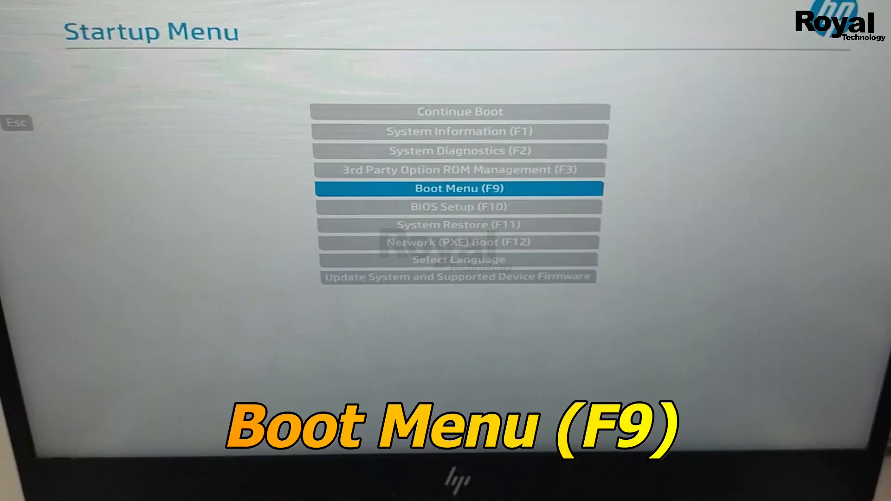